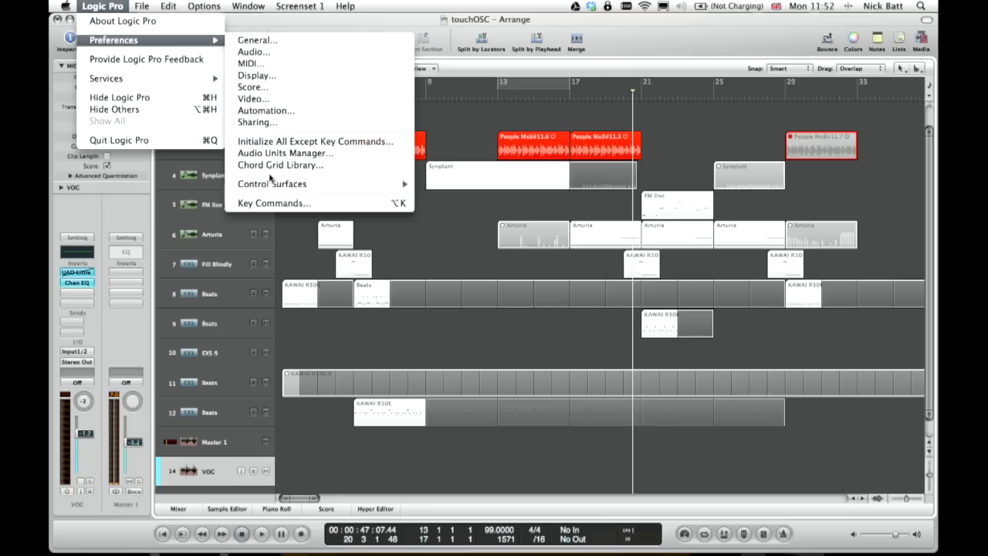
{"action": "mouse_move", "coordinate": [417, 203]}
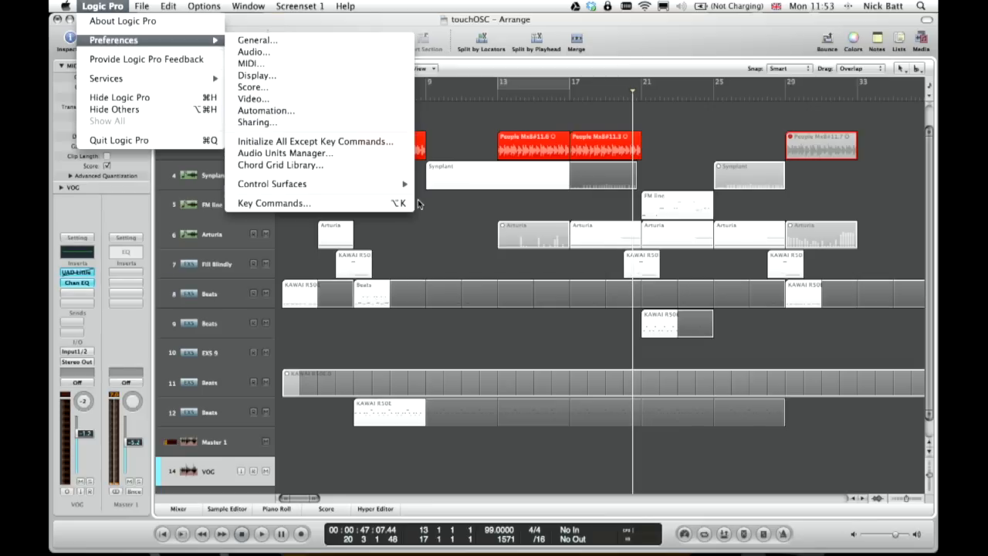
- Open the Control Surfaces Setup window showing TouchOSC LogicPad and sonicipad
{"action": "left_click", "coordinate": [272, 184]}
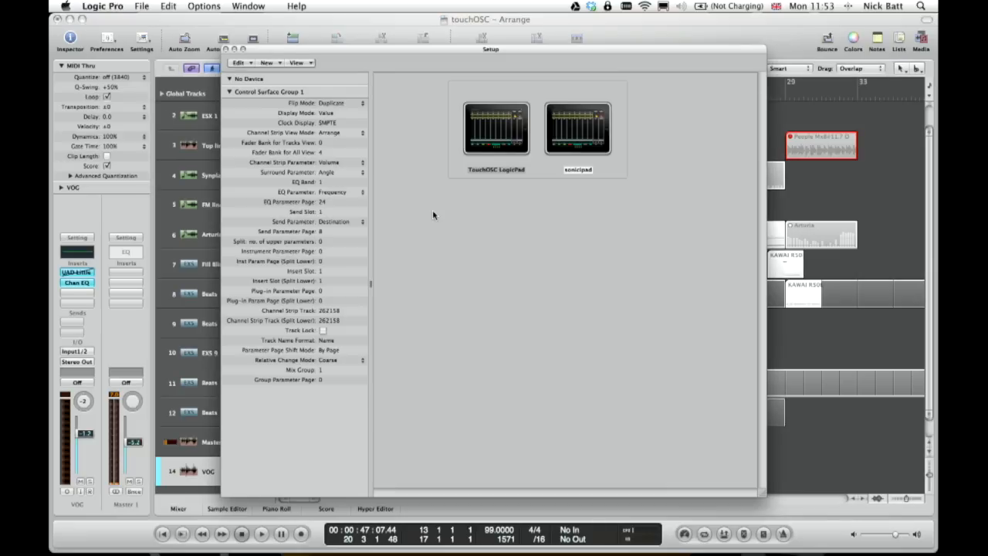
- Install a new Mackie Control surface from the New menu
{"action": "left_click", "coordinate": [268, 63]}
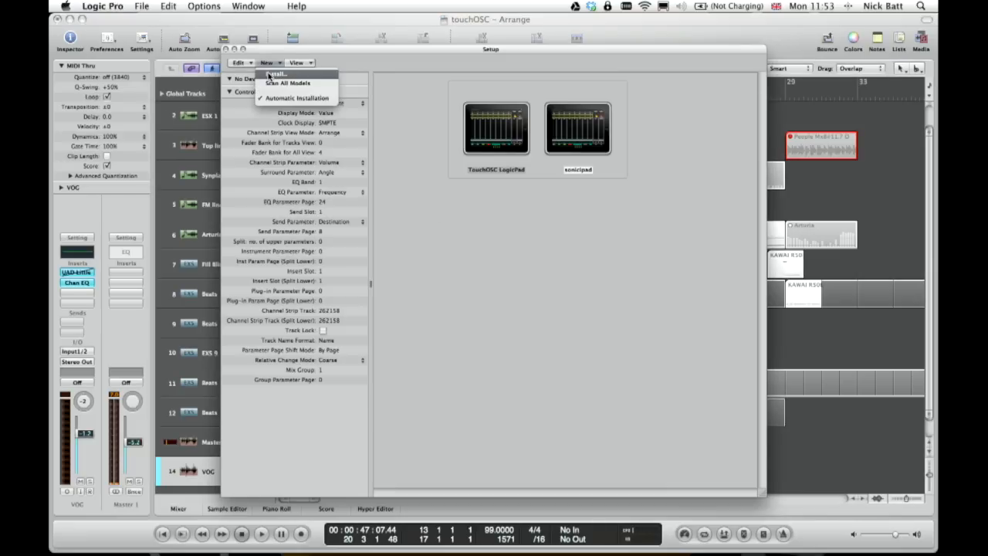
{"action": "left_click", "coordinate": [276, 73]}
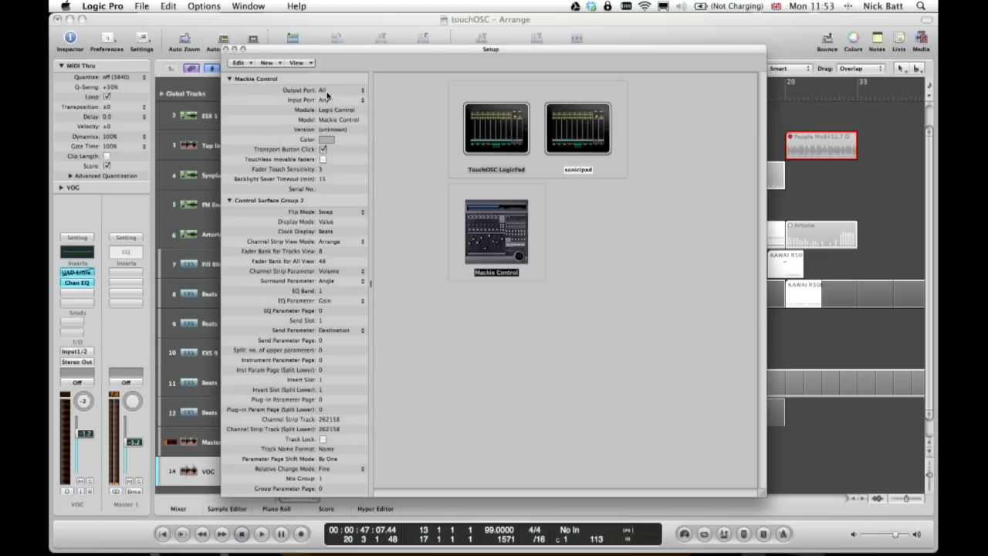
- Set the Mackie Control output and input ports to Plug 1
{"action": "left_click", "coordinate": [344, 90]}
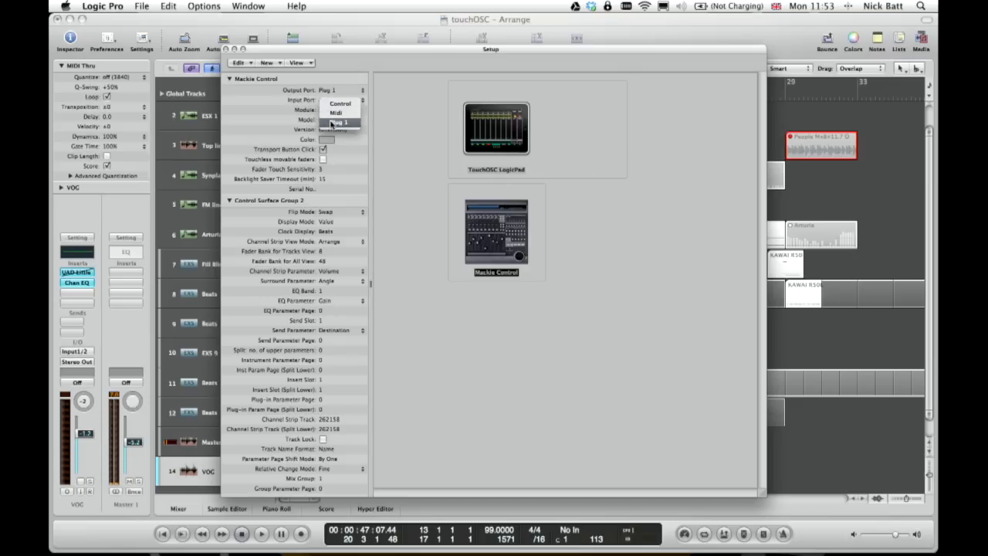
{"action": "left_click", "coordinate": [340, 104]}
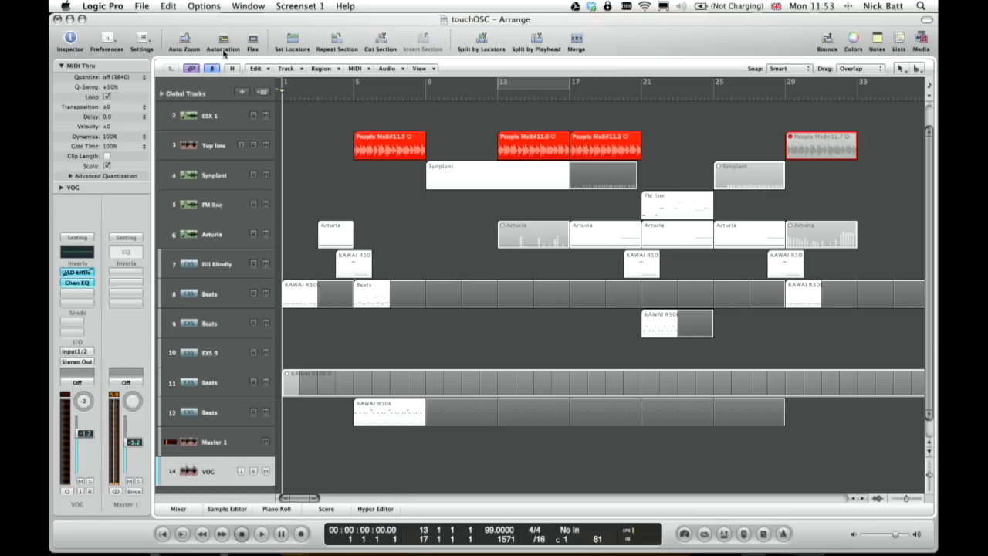
- Start playback from TouchOSC, then select Master 1 and EXS 9 tracks
{"action": "left_click", "coordinate": [260, 534]}
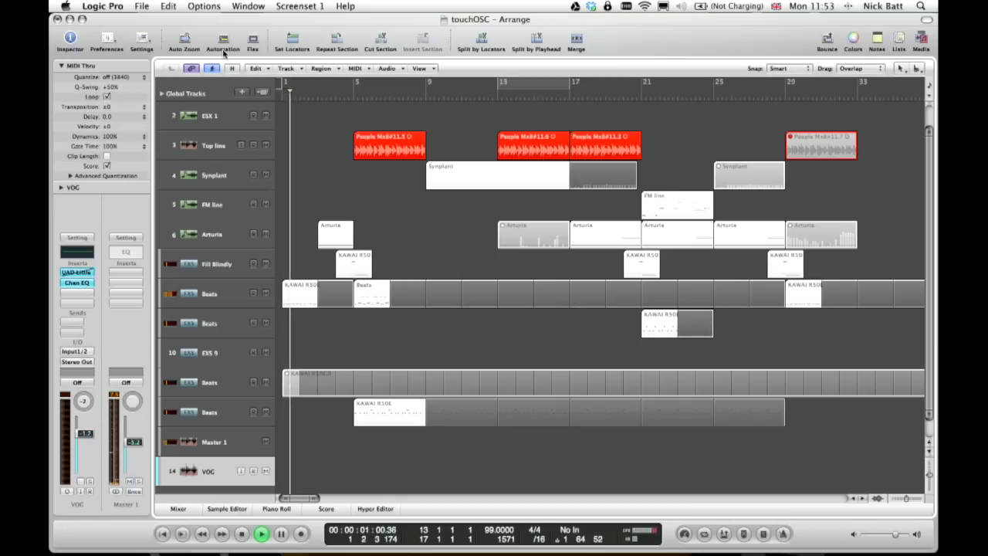
{"action": "left_click", "coordinate": [261, 534]}
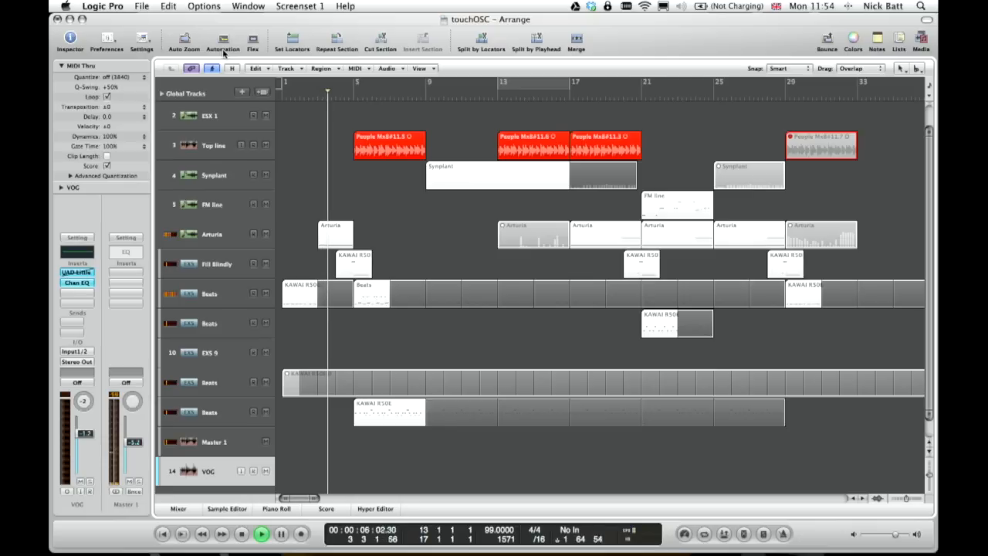
{"action": "left_click", "coordinate": [214, 442]}
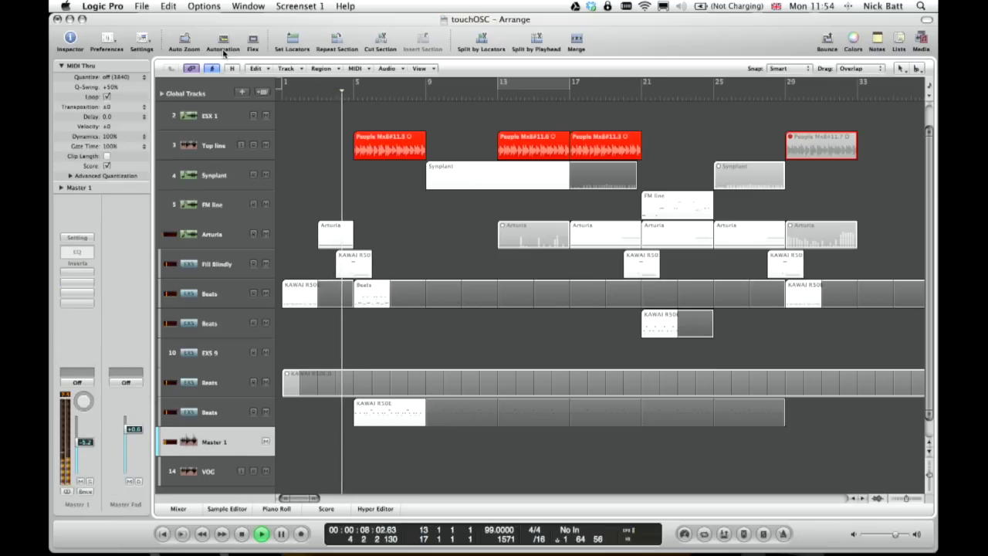
{"action": "left_click", "coordinate": [209, 353]}
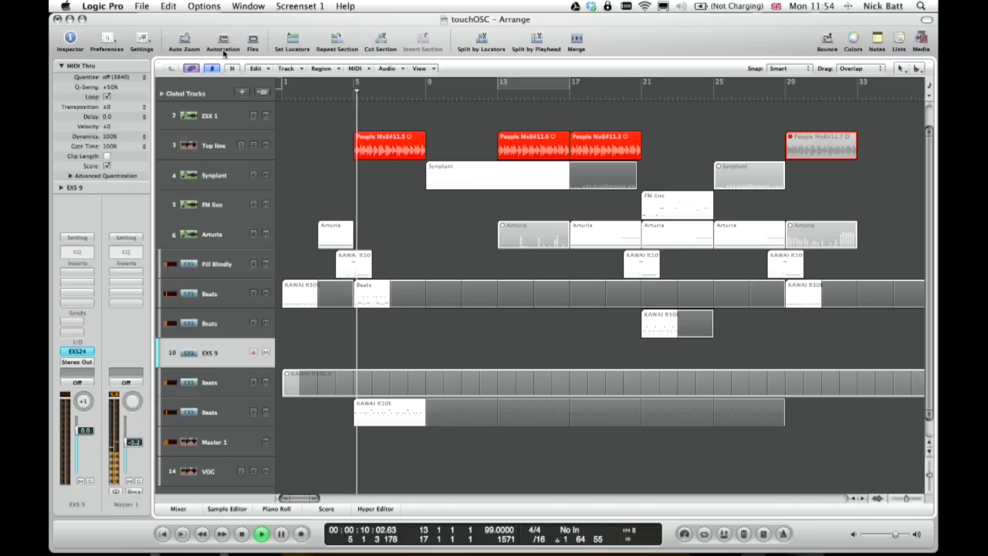